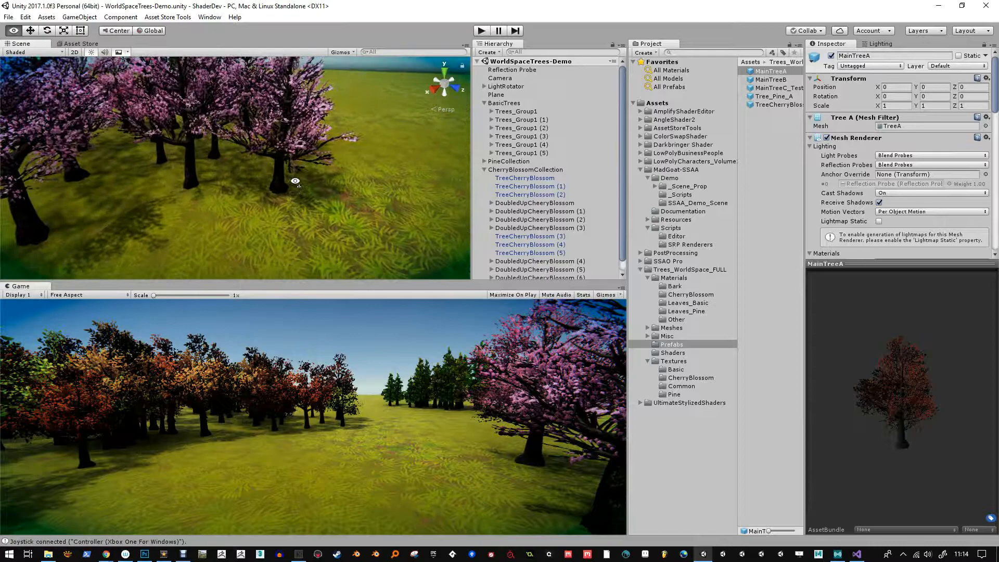
# Step: Rotate TreeCherryBlossom (3) around its Y axis to roughly -60 to -78 degrees
pyautogui.click(530, 234)
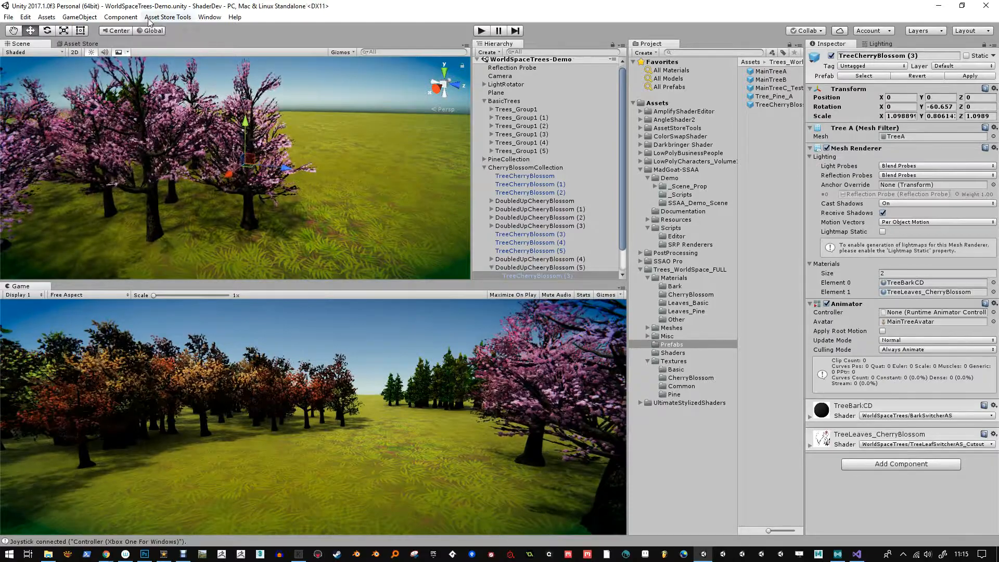
pyautogui.click(115, 31)
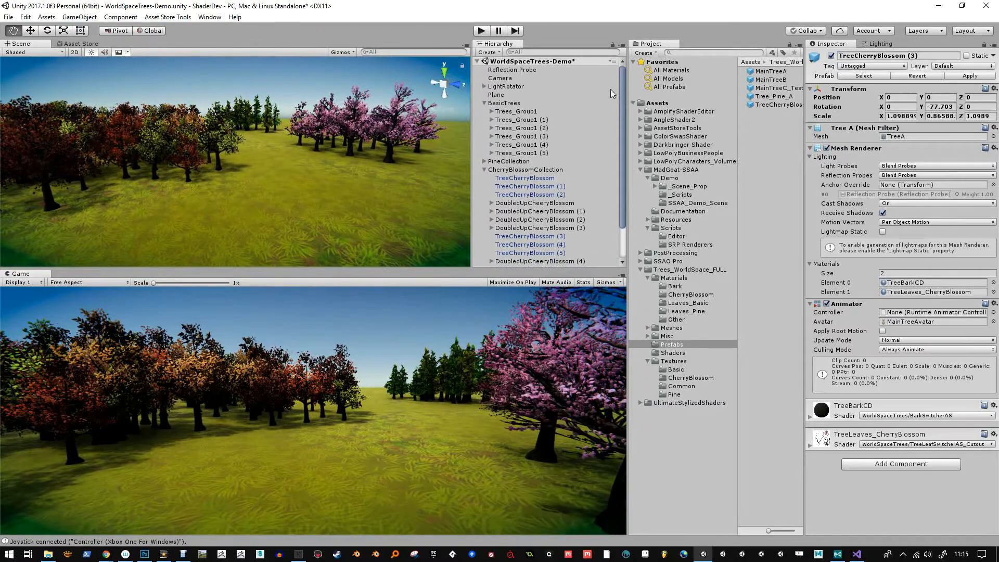
# Step: Check the Camera and LightRotator (Rotate speed -20), then run the scene in play mode
pyautogui.click(500, 78)
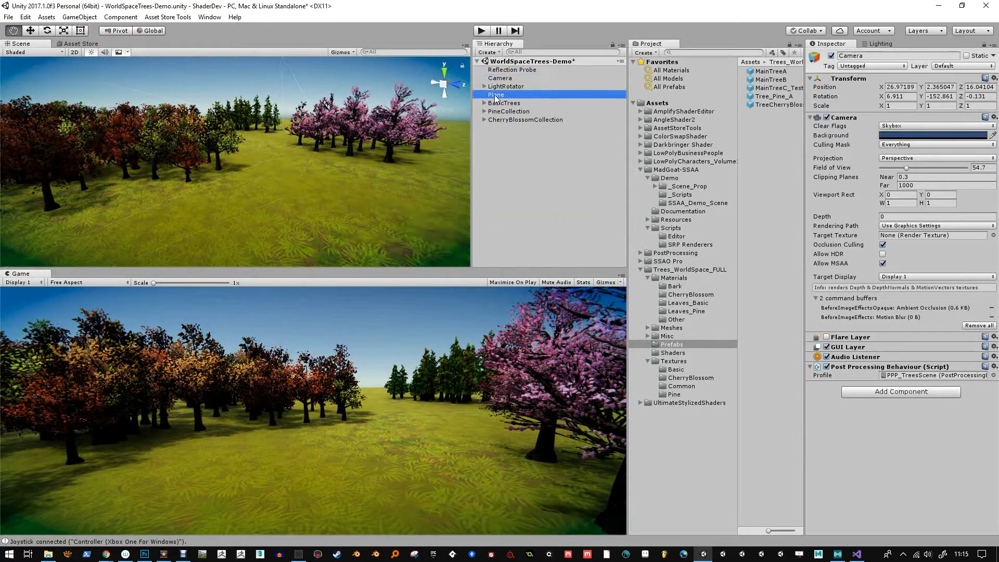
pyautogui.click(505, 86)
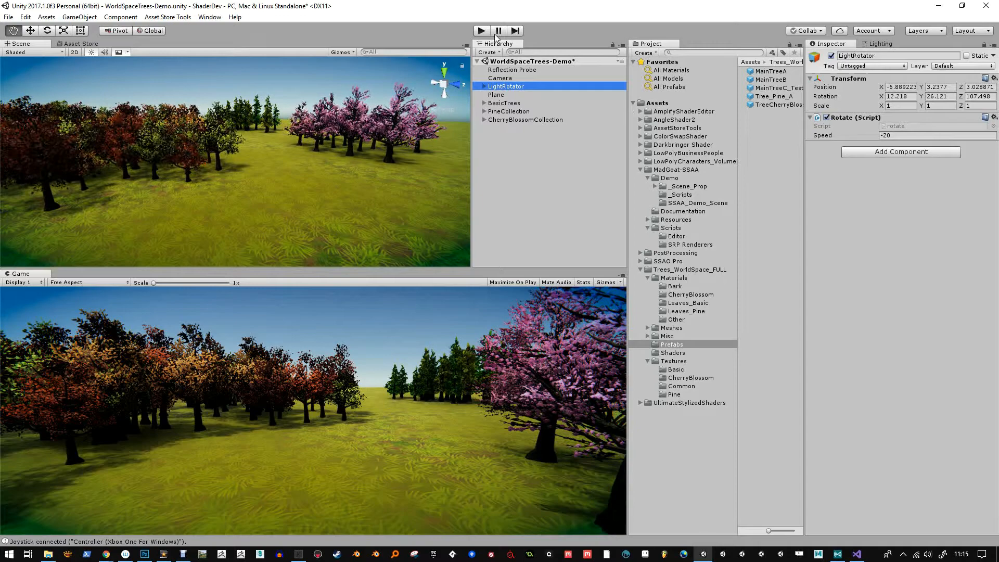
pyautogui.click(481, 30)
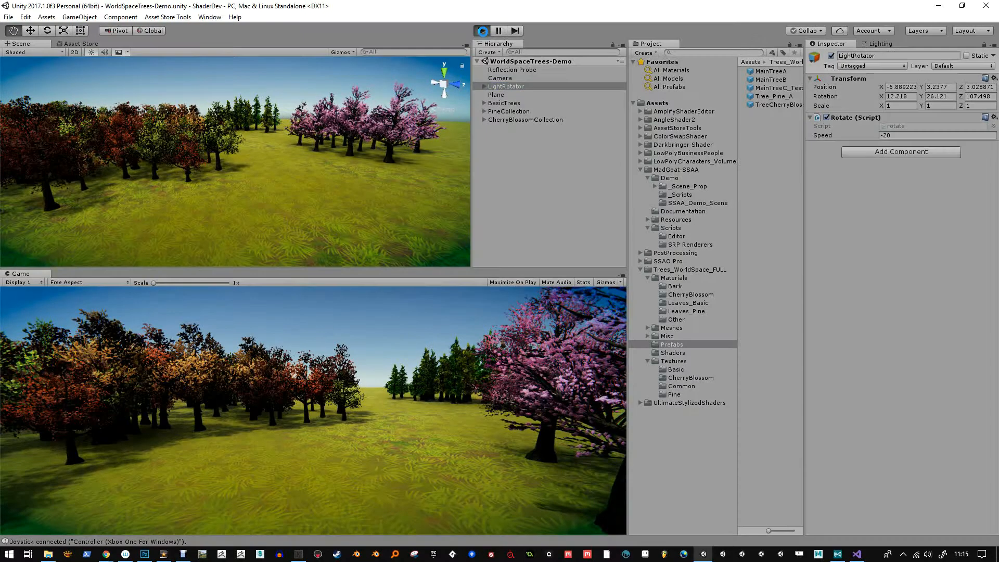
pyautogui.click(481, 30)
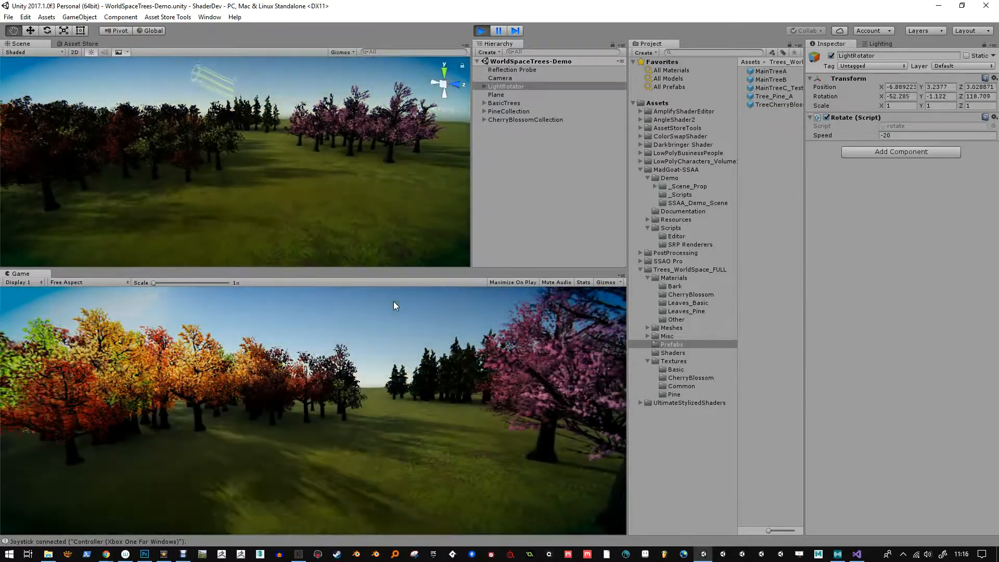
# Step: In the PPP_TreesScene profile, raise Chromatic Aberration intensity and adjust Vignette intensity and colour
pyautogui.click(500, 78)
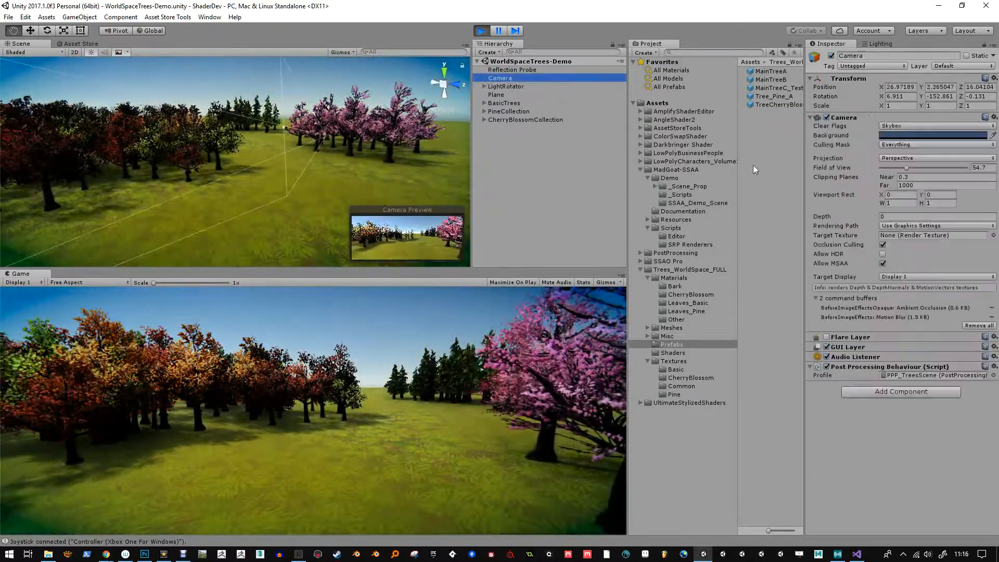
pyautogui.click(777, 79)
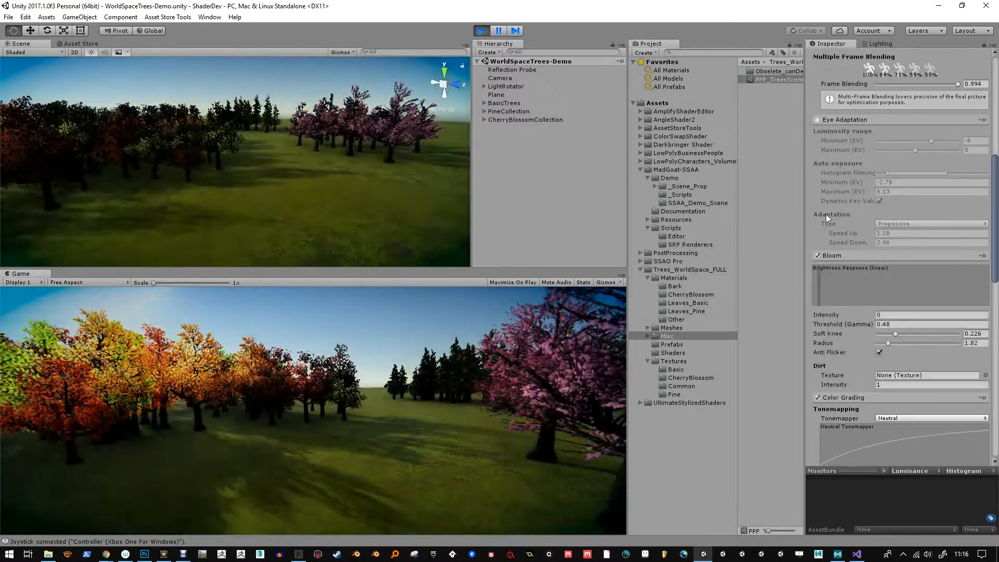
pyautogui.click(818, 256)
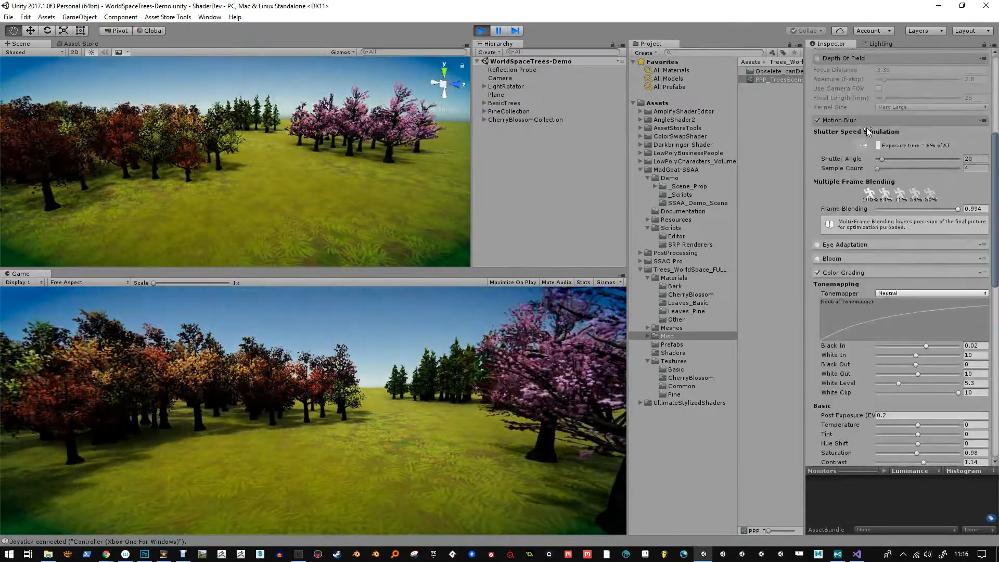
pyautogui.scroll(-3)
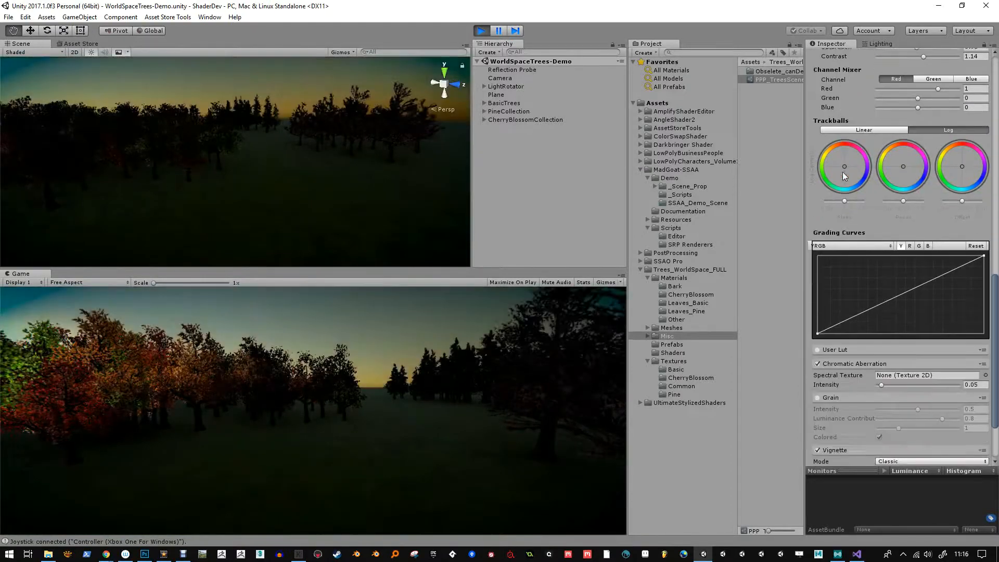
pyautogui.scroll(-3)
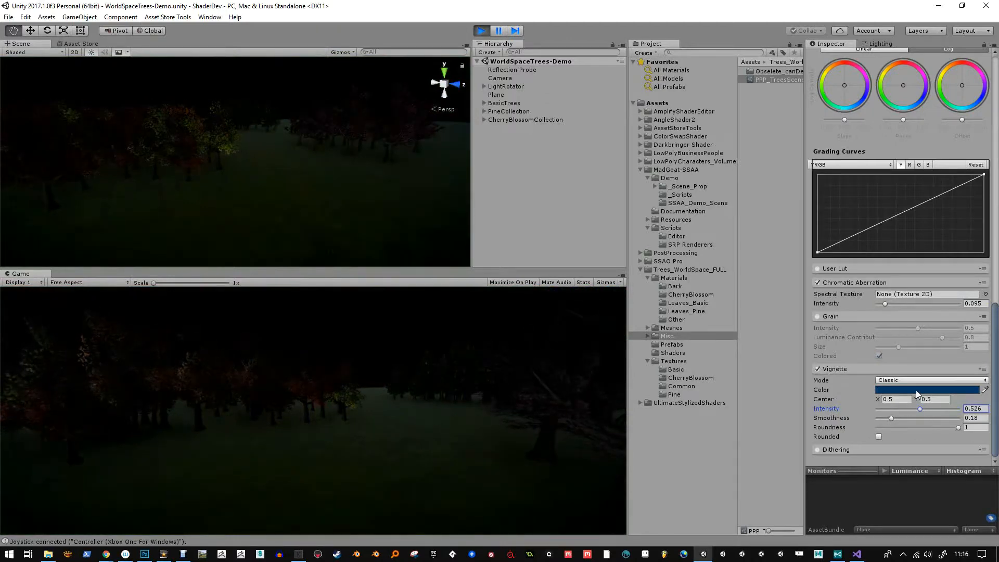
pyautogui.click(929, 389)
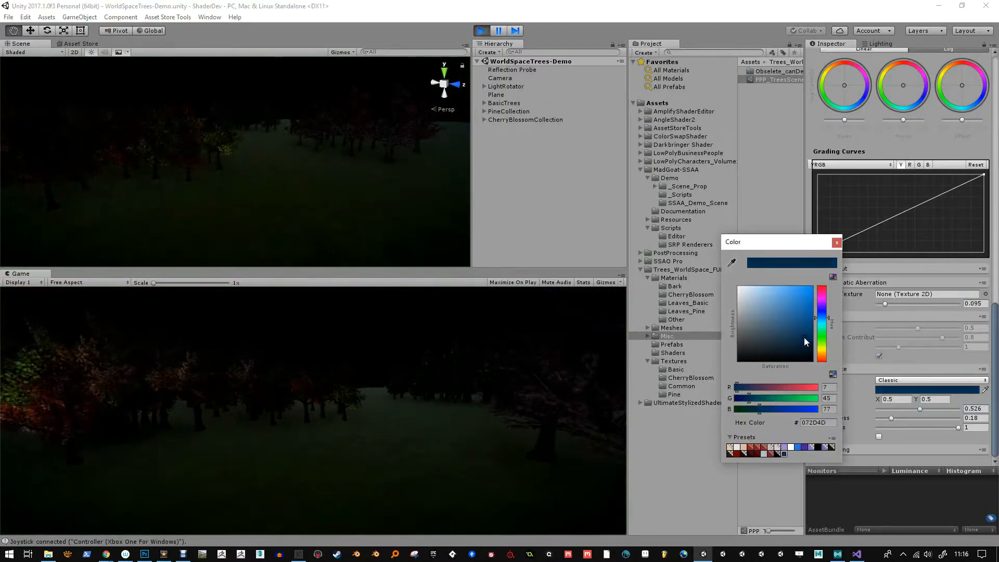
pyautogui.click(836, 242)
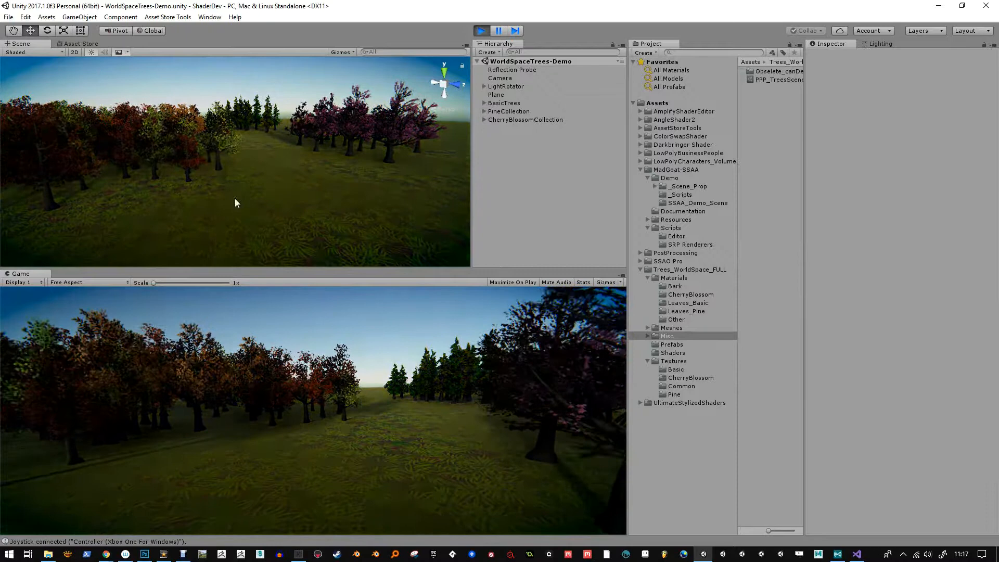
# Step: Select the ground Plane and review the Grass material's Color1 tint
pyautogui.click(495, 95)
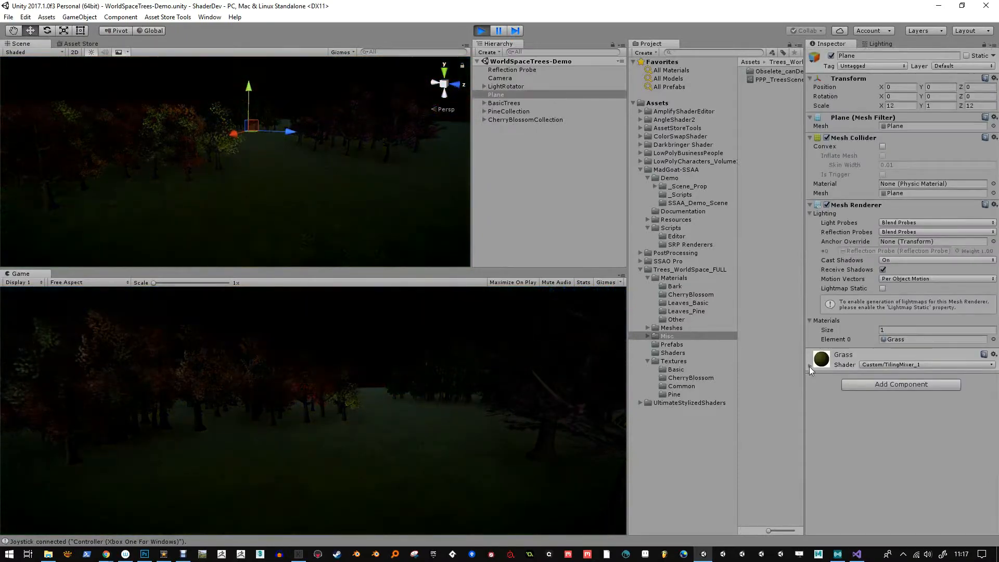
pyautogui.click(811, 368)
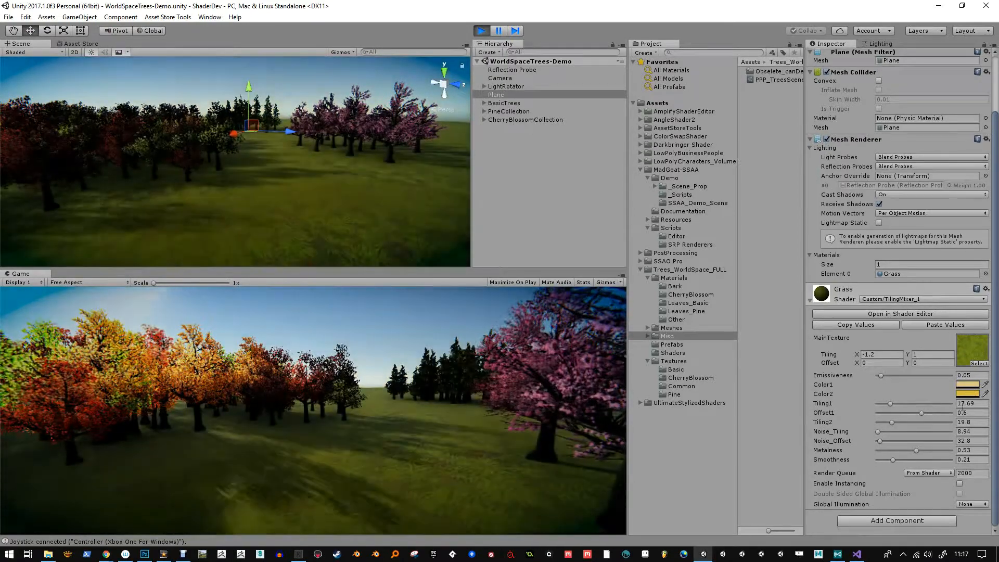
pyautogui.click(966, 384)
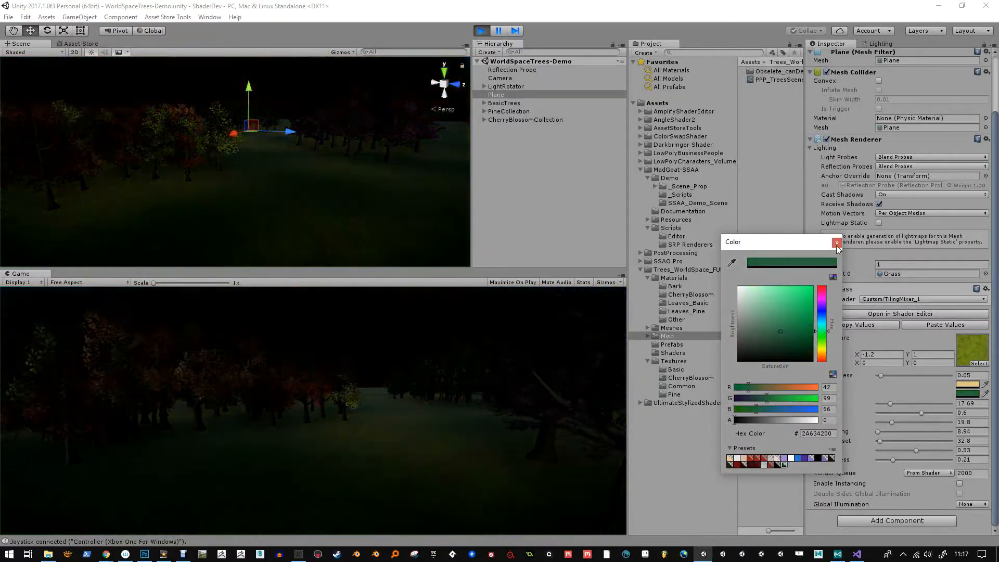
pyautogui.click(836, 242)
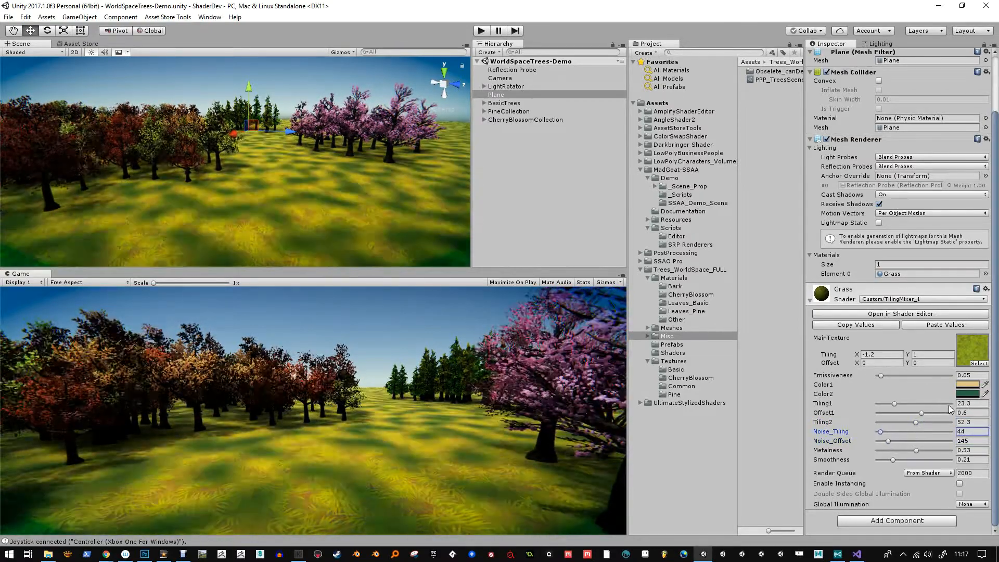
# Step: Set the Grass material's Color1 to a slightly darkened light tan
pyautogui.click(966, 384)
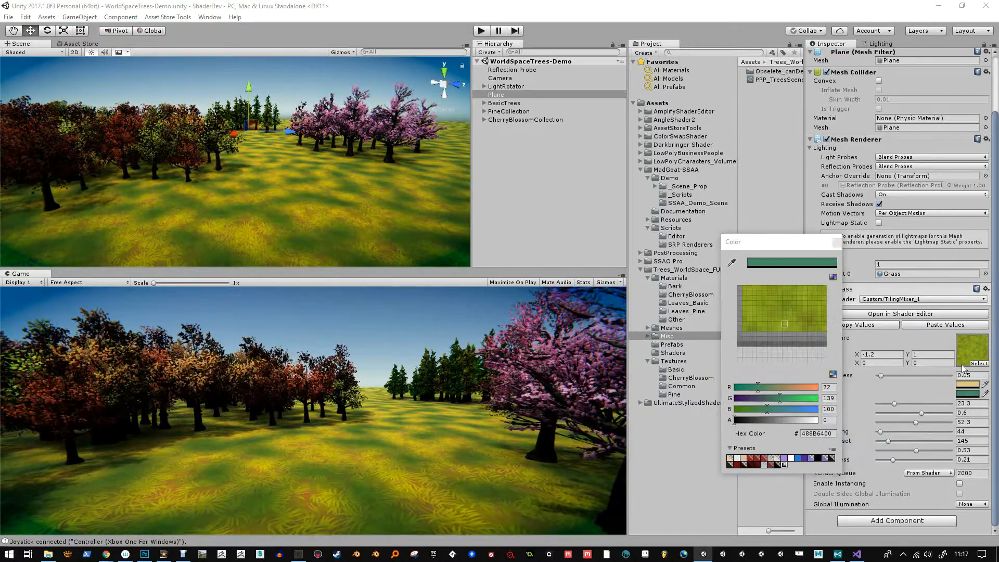
pyautogui.click(768, 300)
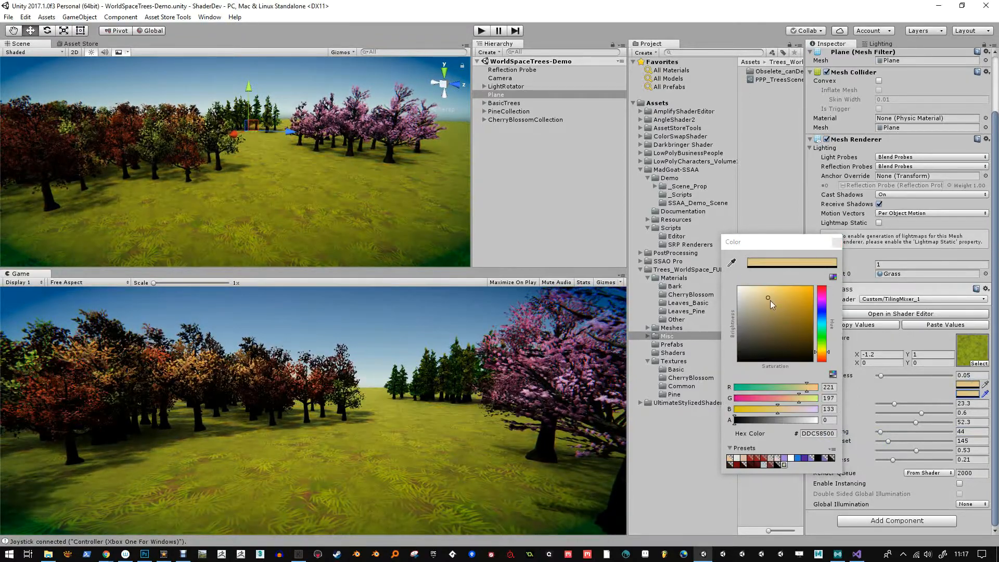
pyautogui.click(771, 305)
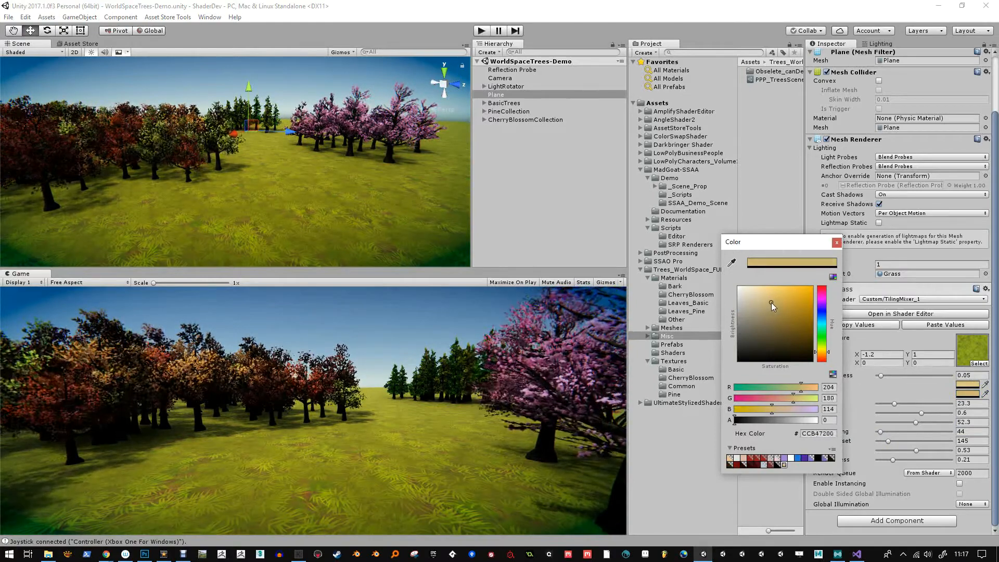
pyautogui.click(837, 243)
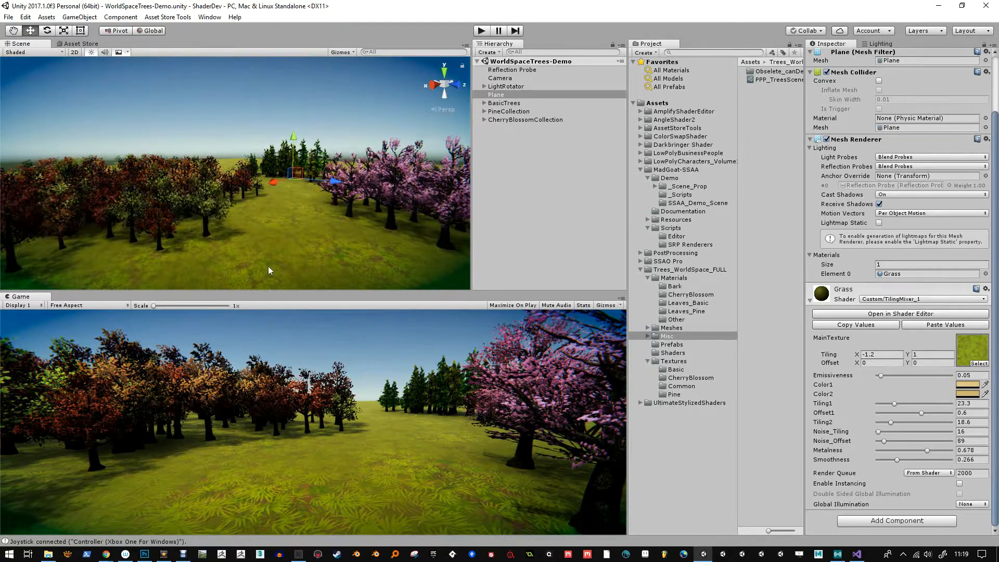
pyautogui.moveTo(417, 254)
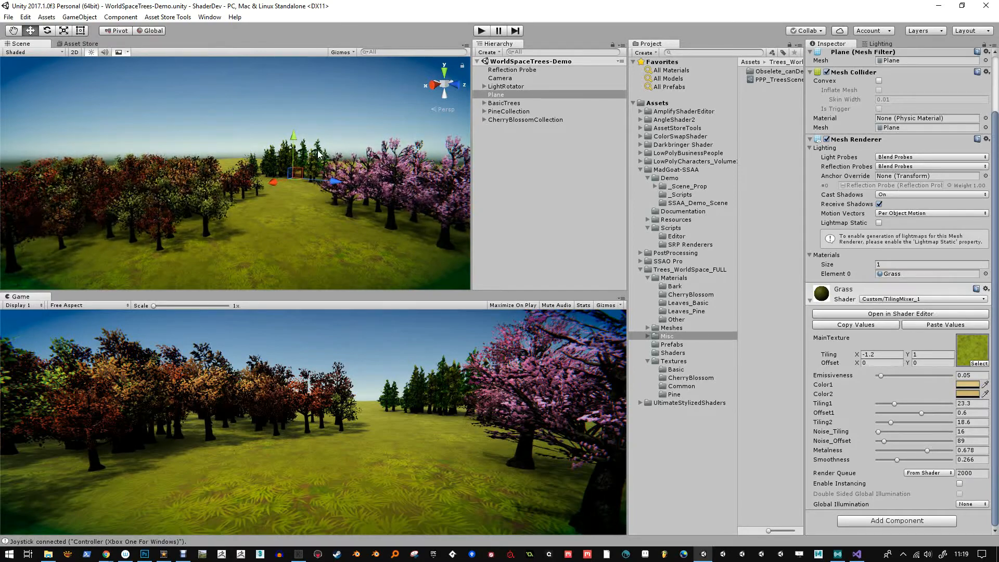
pyautogui.moveTo(283, 256)
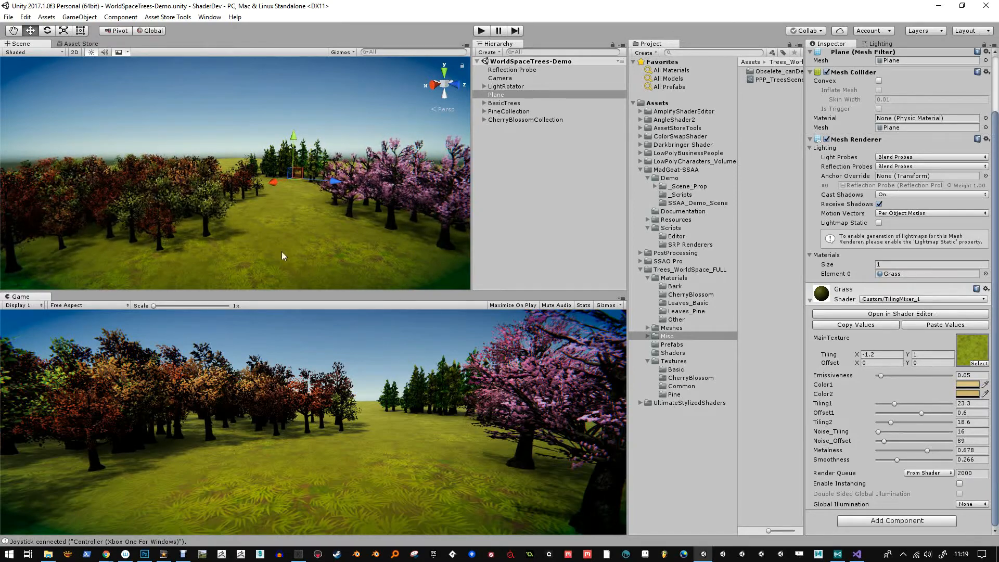
pyautogui.moveTo(175, 194)
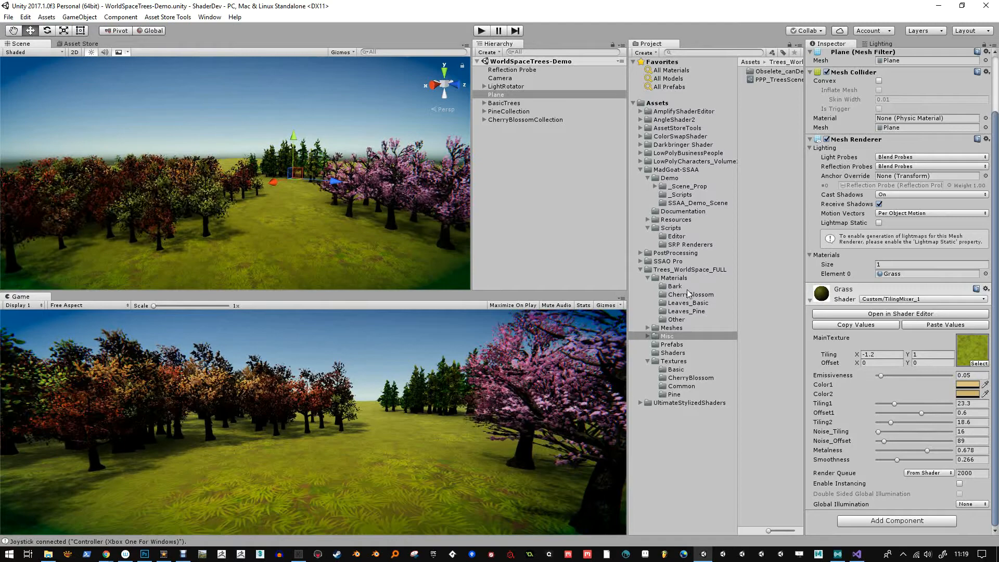
# Step: Inspect the TreeLeafSwitcherAS Cutout and Dither shaders, then return to the Camera's properties
pyautogui.click(672, 352)
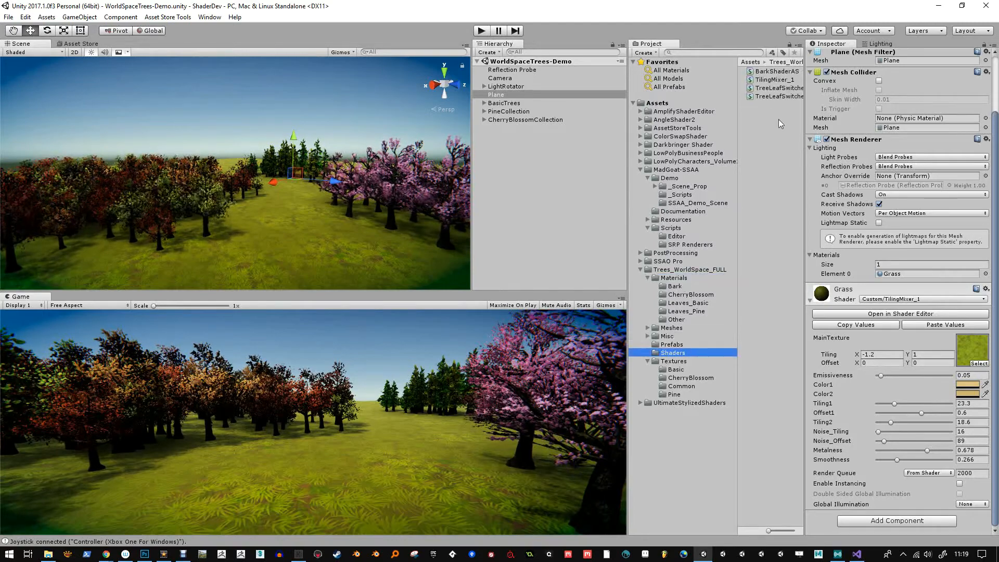
pyautogui.click(796, 87)
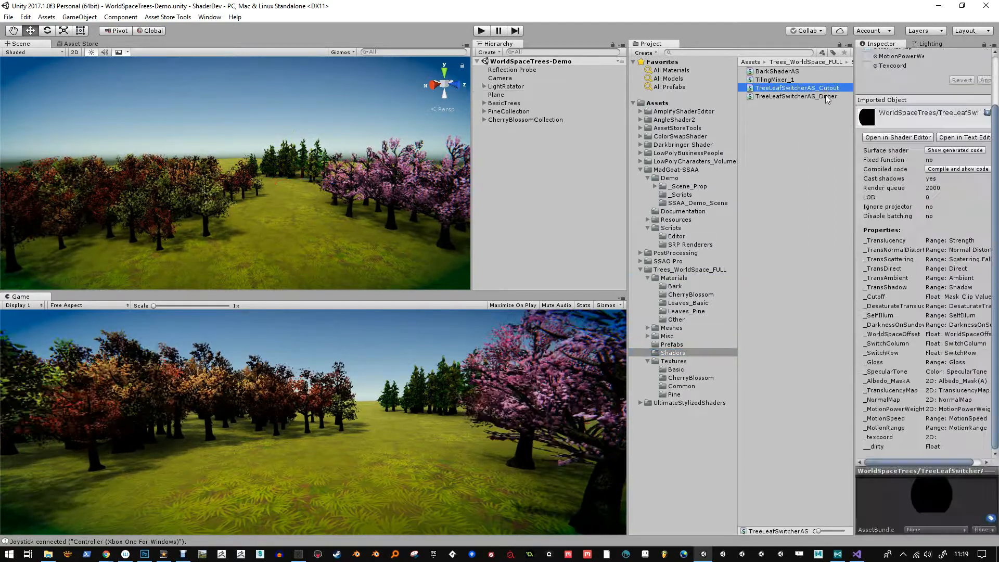
pyautogui.click(796, 95)
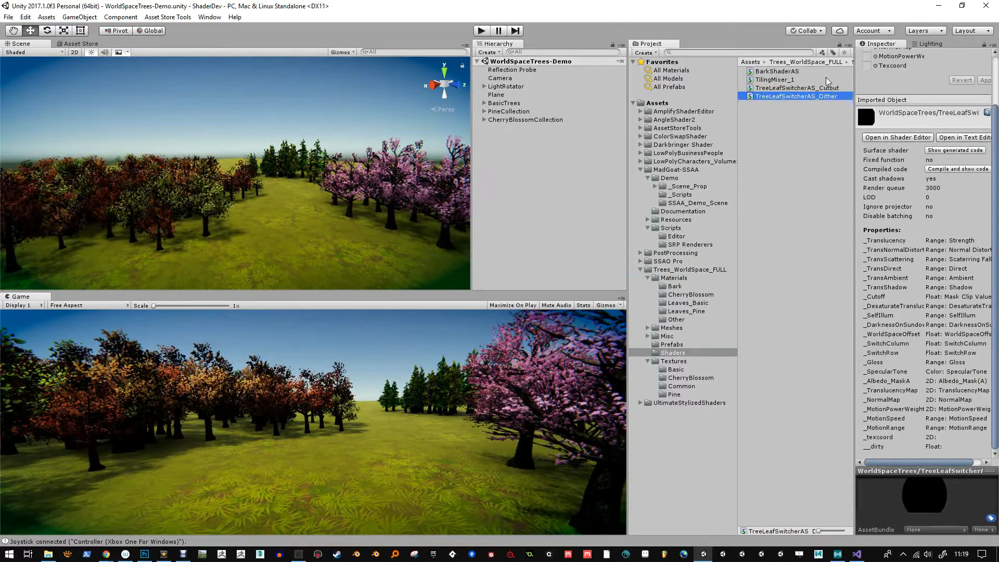
pyautogui.click(796, 88)
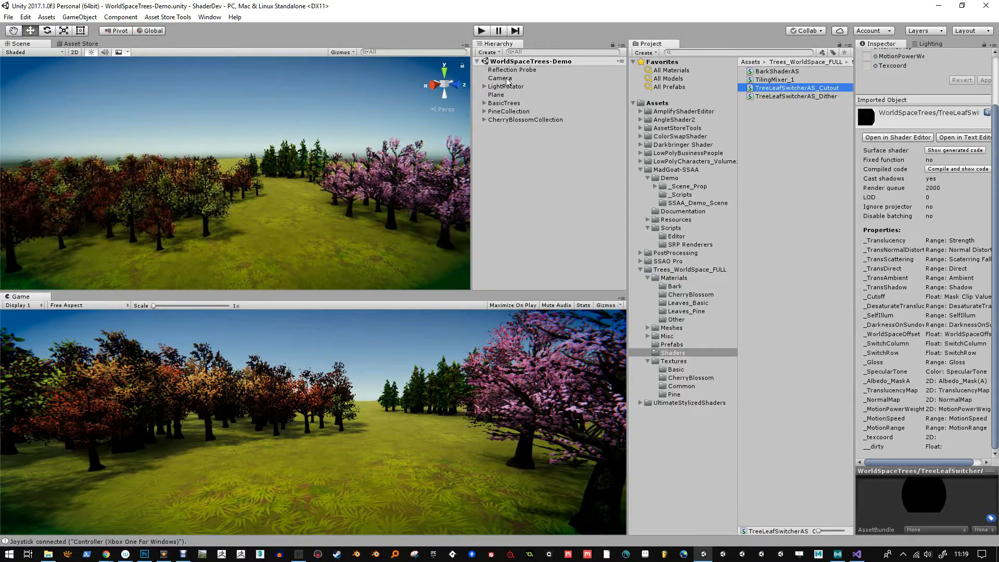
pyautogui.click(500, 78)
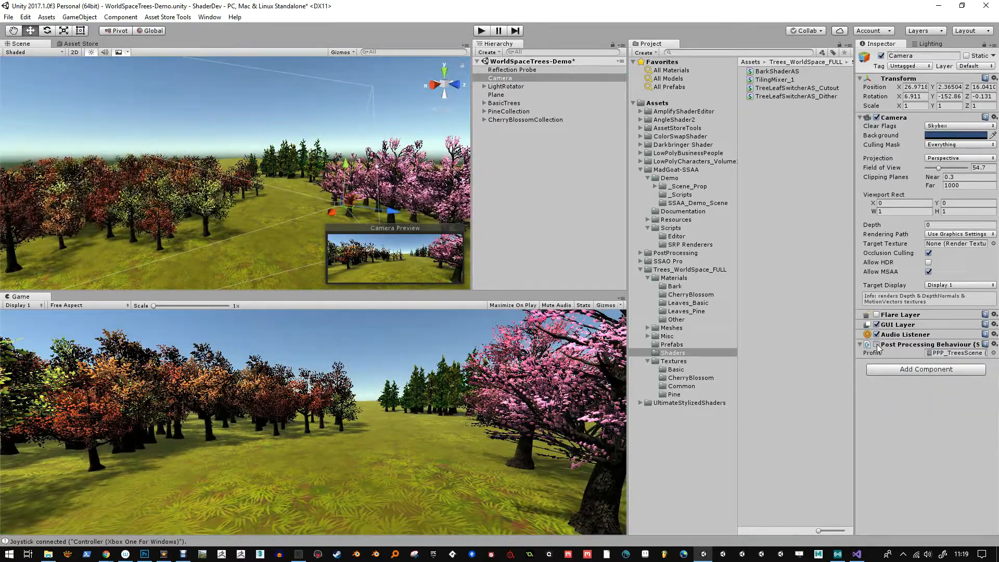
# Step: Check the Camera's Post Processing Behaviour component and save the WorldSpaceTrees-Demo scene
pyautogui.click(859, 343)
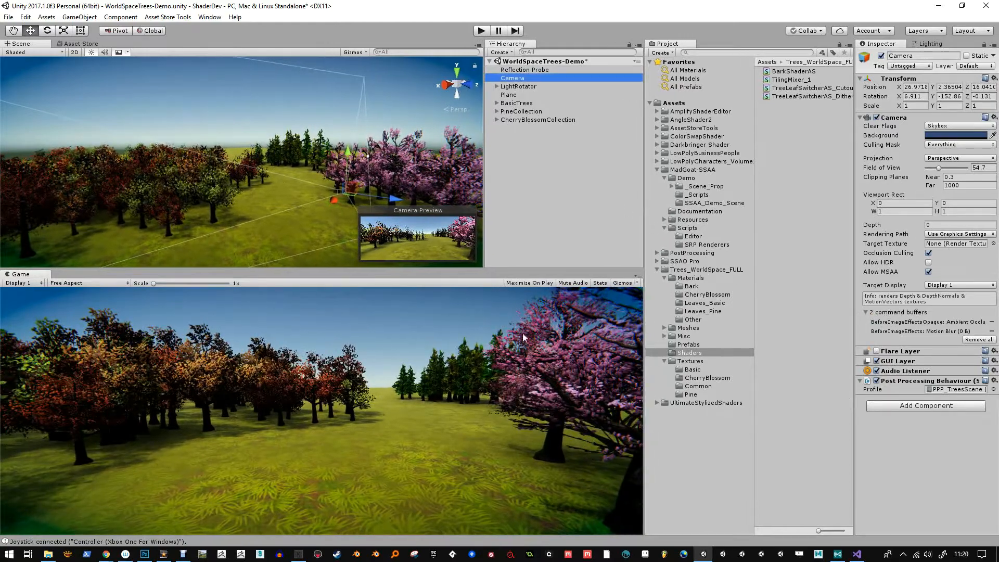
pyautogui.click(688, 352)
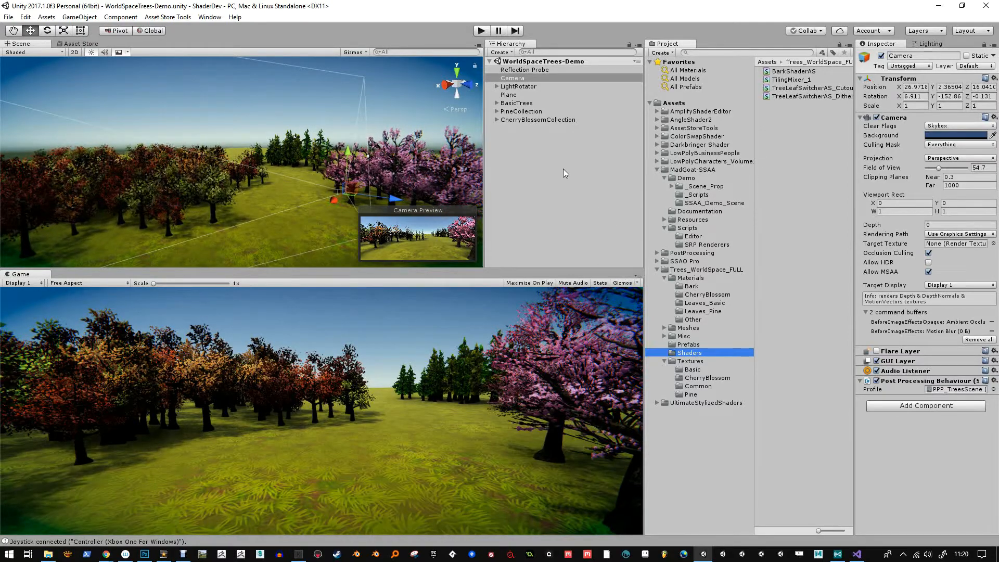
pyautogui.moveTo(541, 263)
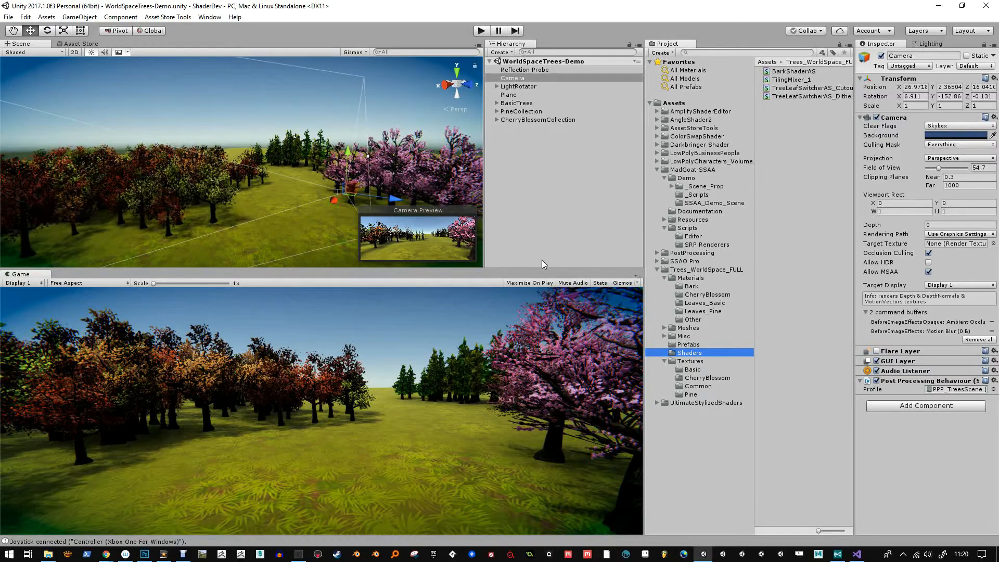